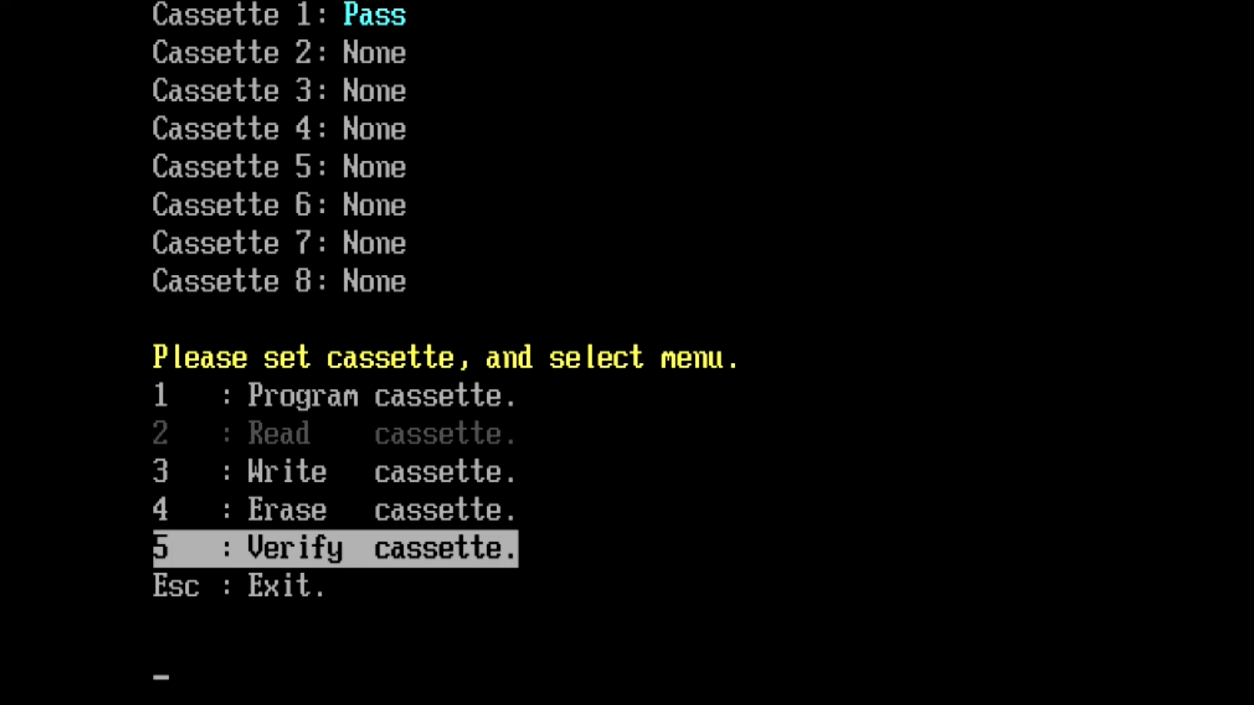
Choose menu option 5 to verify cassette 1 against the programmed IPL image
key("5")
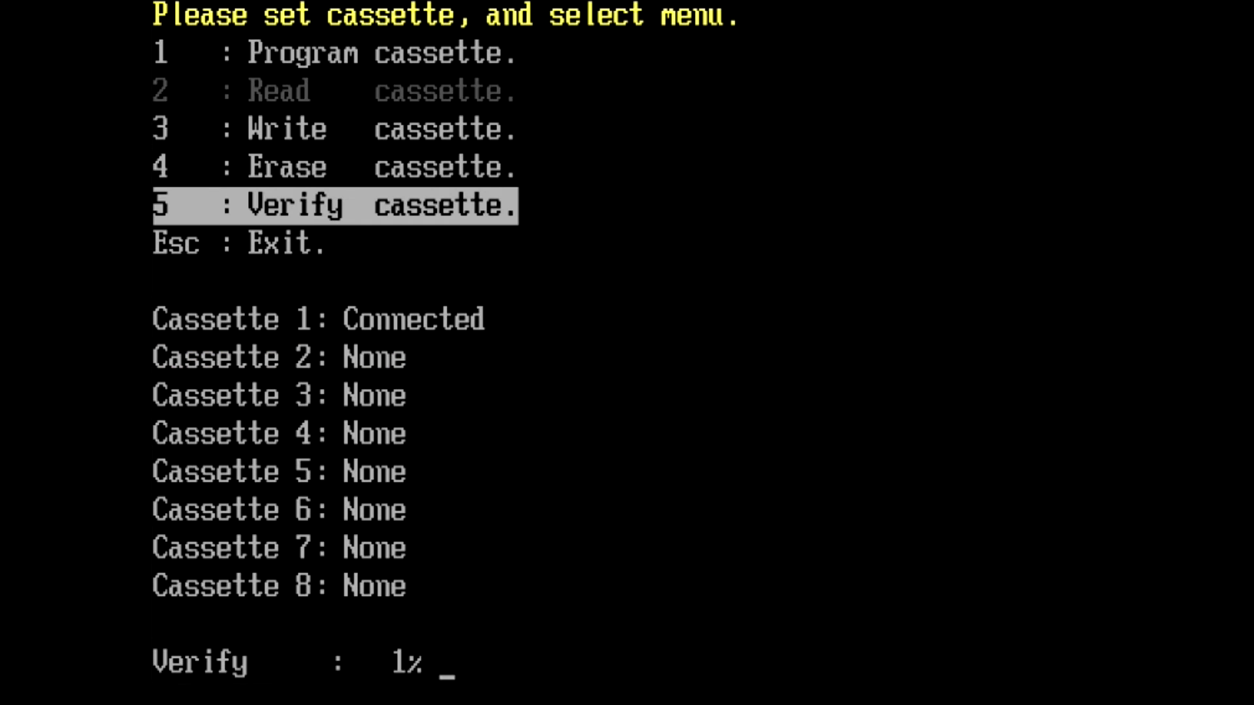